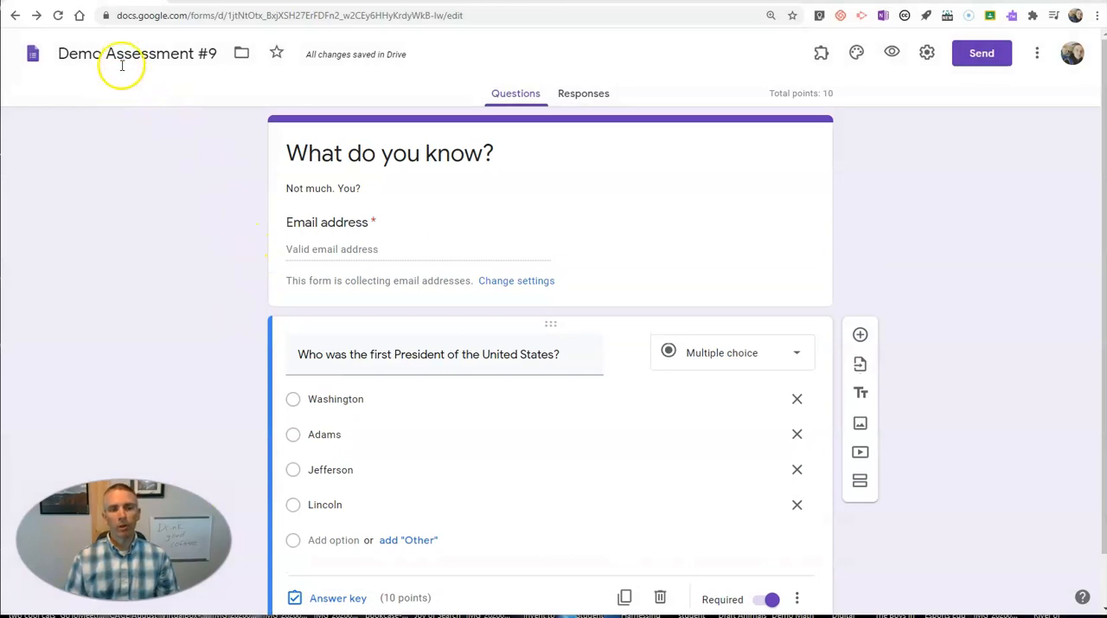
- Mark Washington as the correct answer in the first-President question's answer key
{"action": "scroll", "scroll_direction": "down", "scroll_amount": 3}
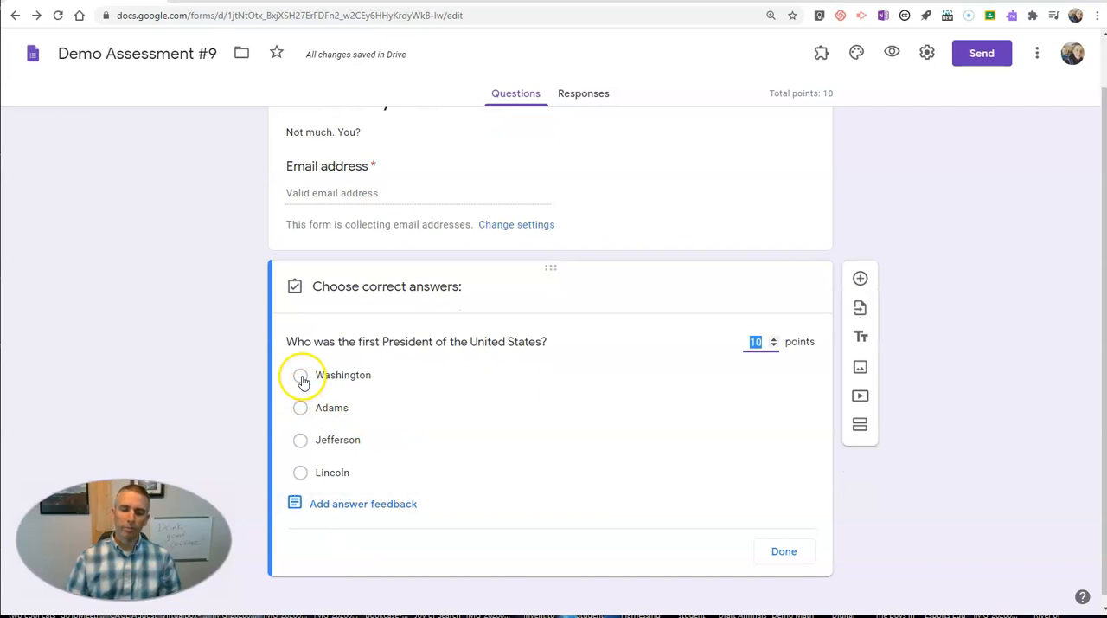
{"action": "left_click", "coordinate": [302, 374]}
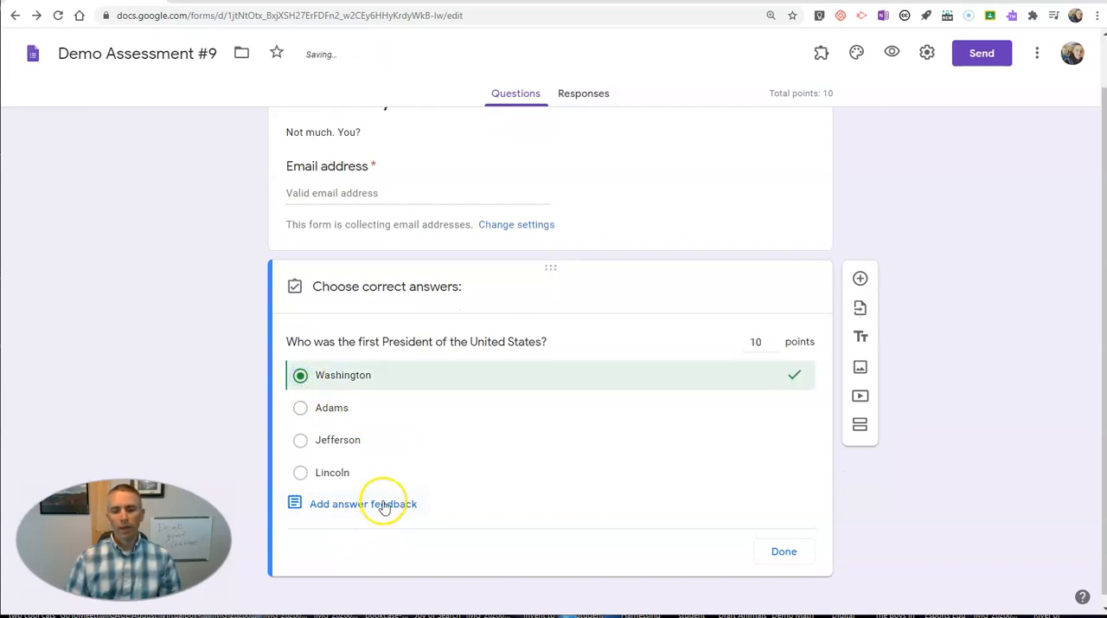
- Enter incorrect-answer feedback "That's not quite right. Please watch the attached video."
{"action": "left_click", "coordinate": [363, 504]}
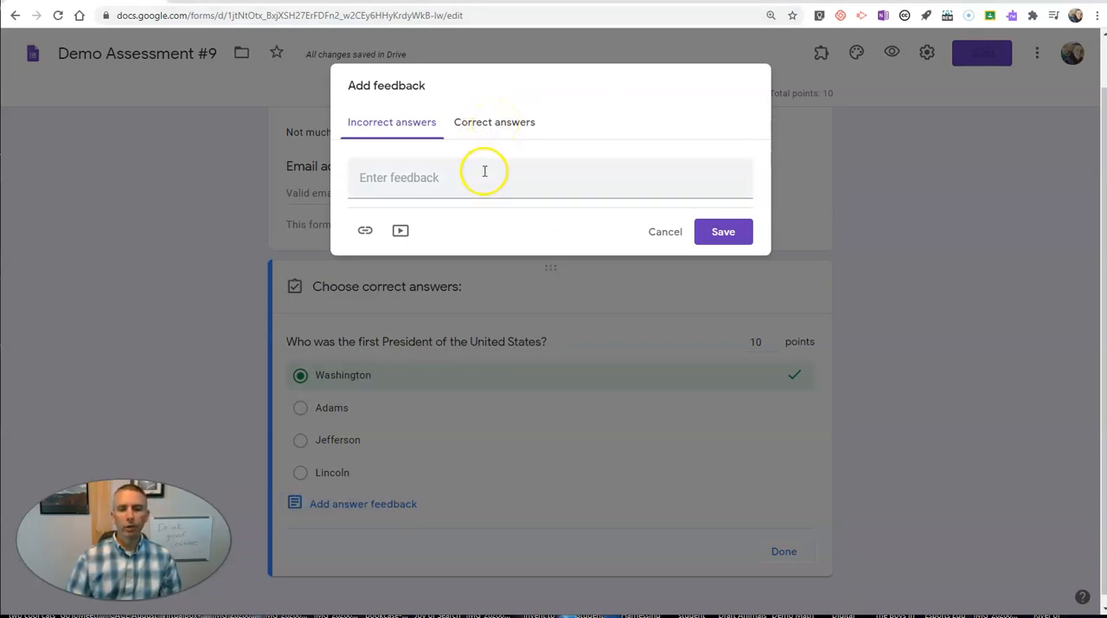
{"action": "left_click", "coordinate": [481, 176]}
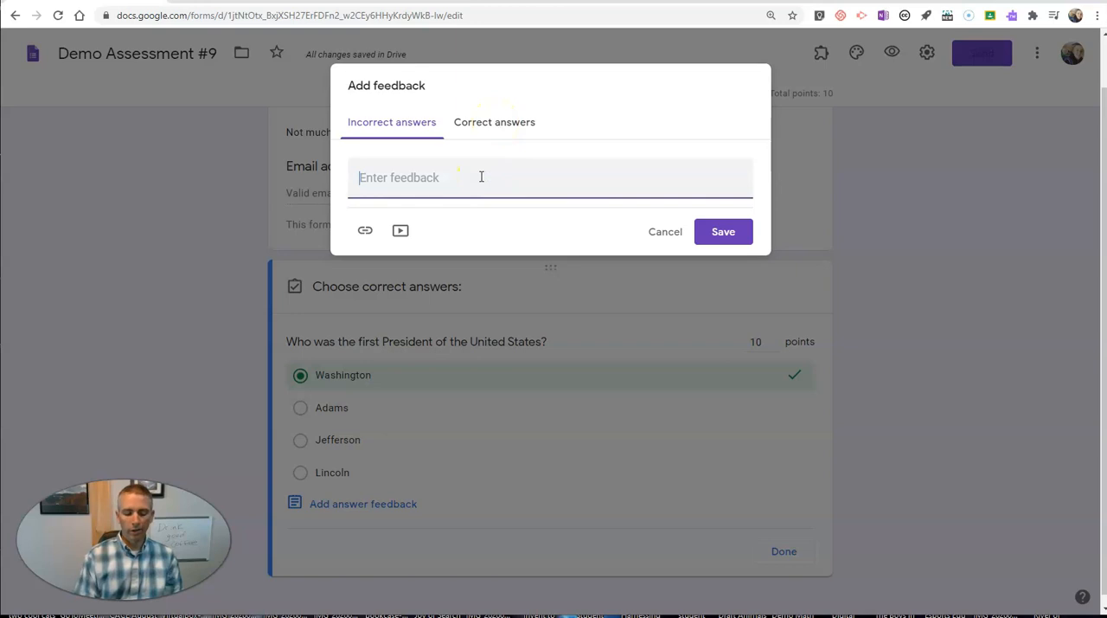
{"action": "type", "text": "That's not"}
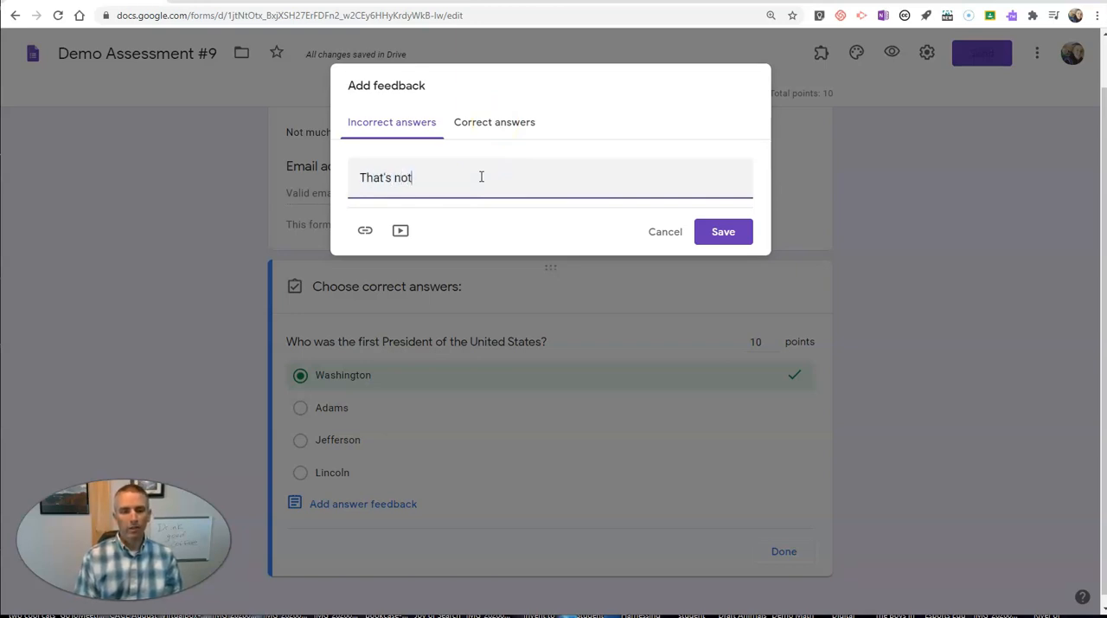
{"action": "type", "text": "quite right."}
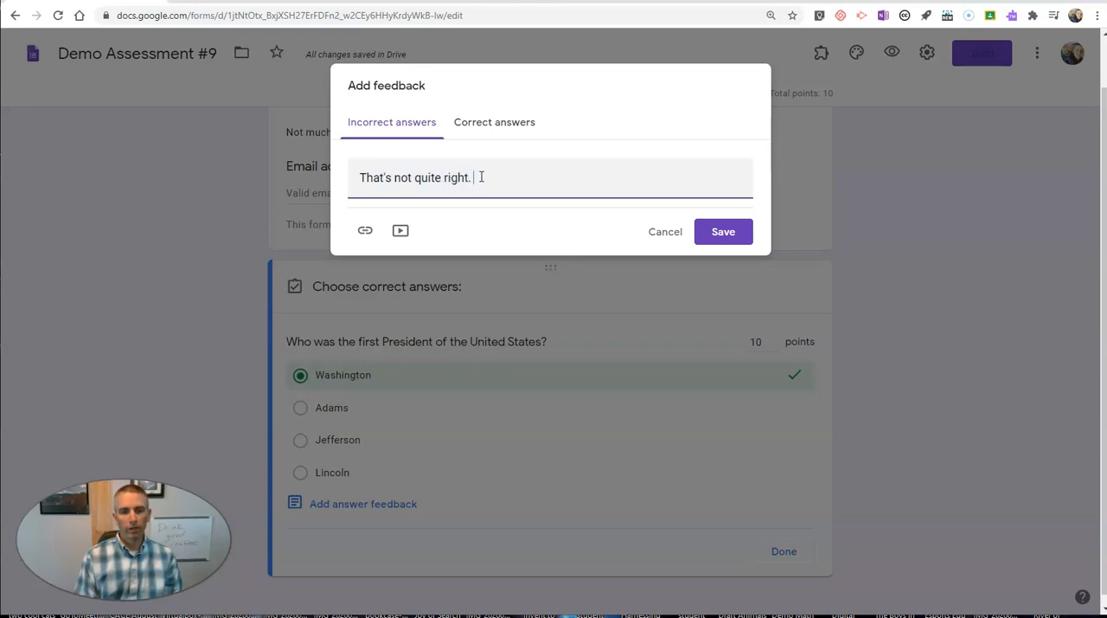
{"action": "type", "text": "Please watc"}
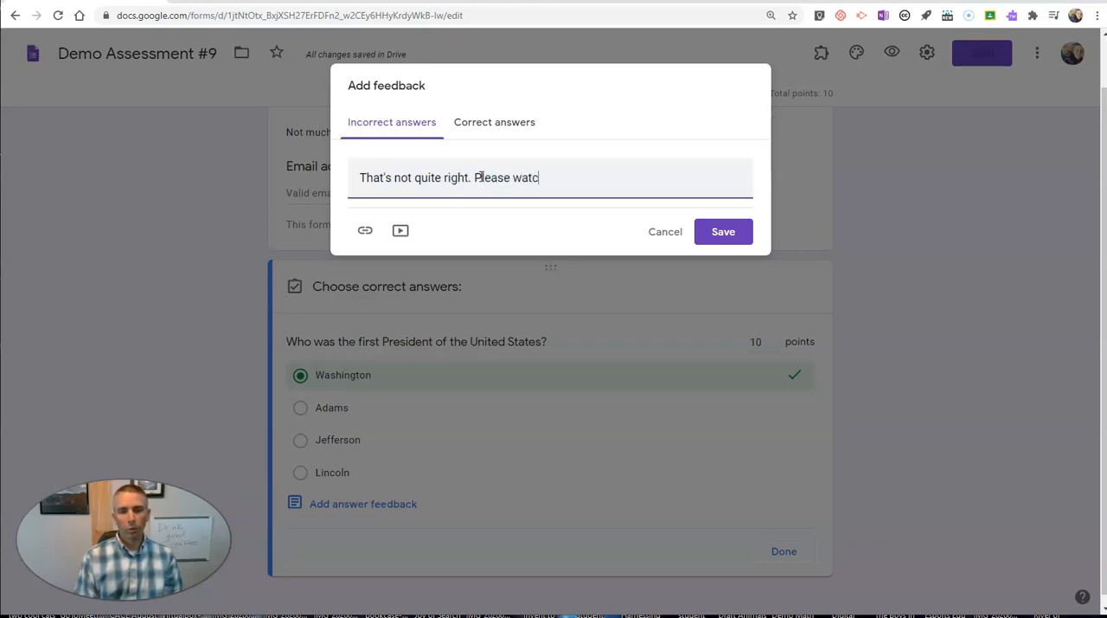
{"action": "type", "text": "h the attache"}
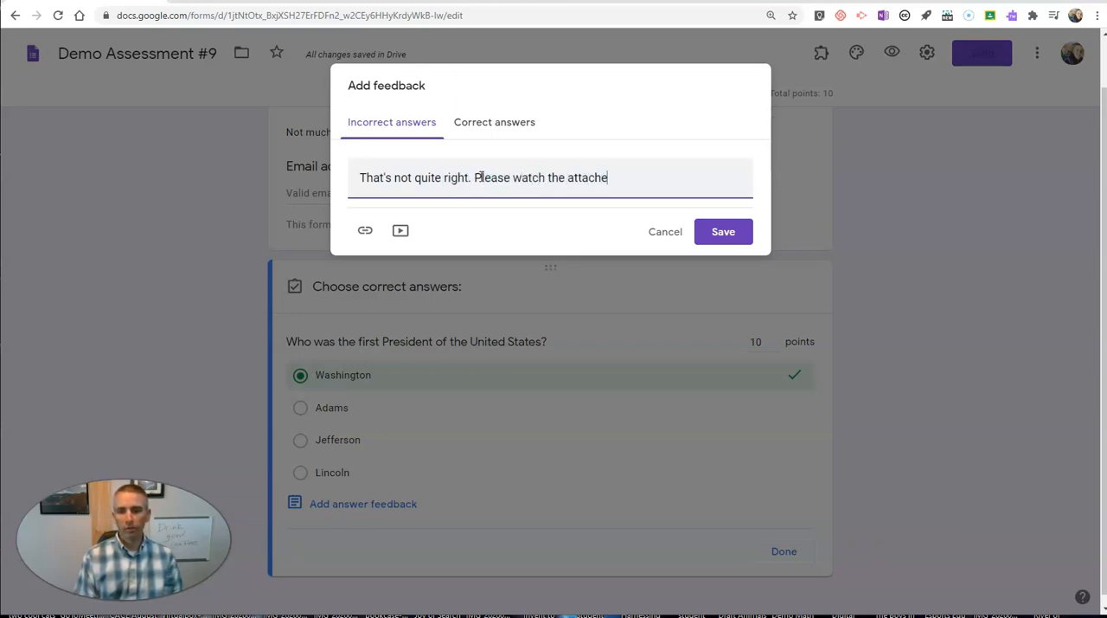
{"action": "type", "text": "d video."}
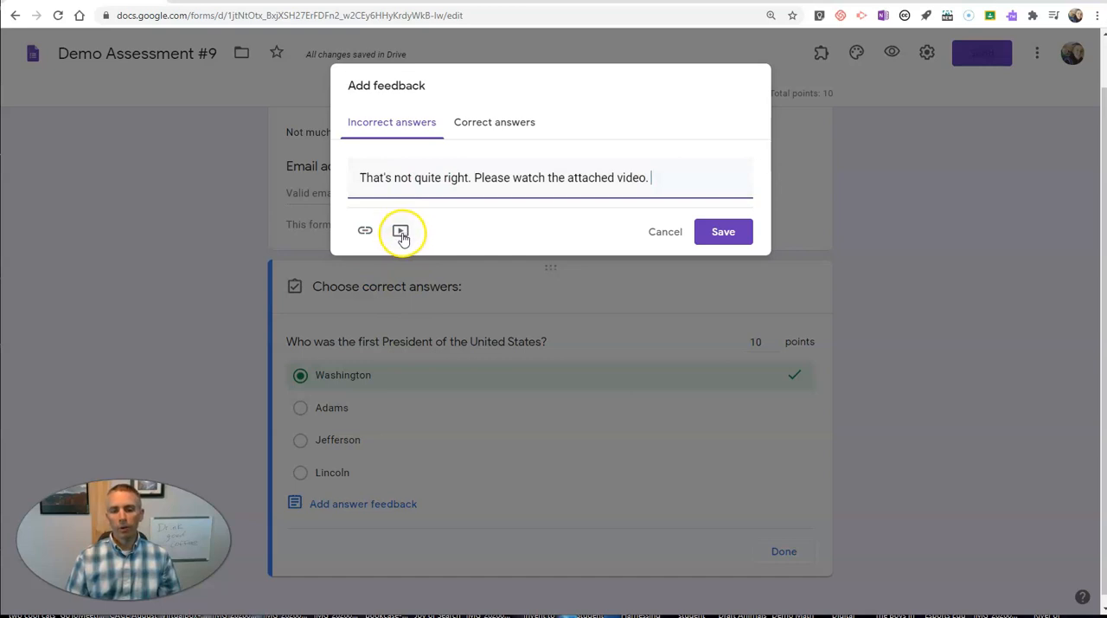
- Search YouTube for 'animaniacs presidents' and attach that video to the incorrect-answer feedback
{"action": "left_click", "coordinate": [400, 232]}
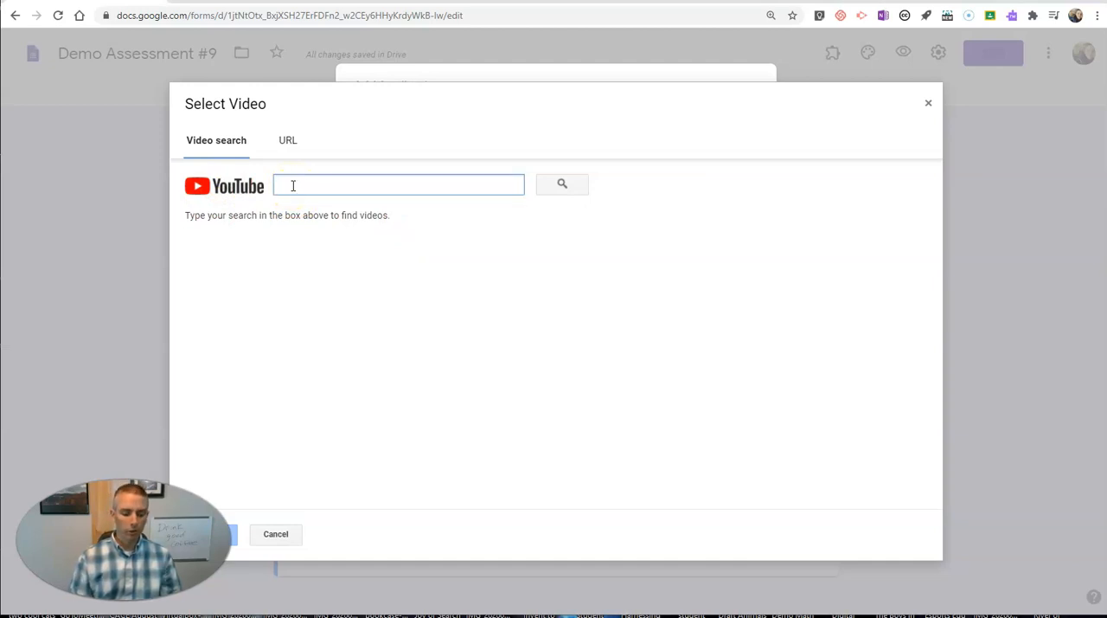
{"action": "type", "text": "animaniacs presidents"}
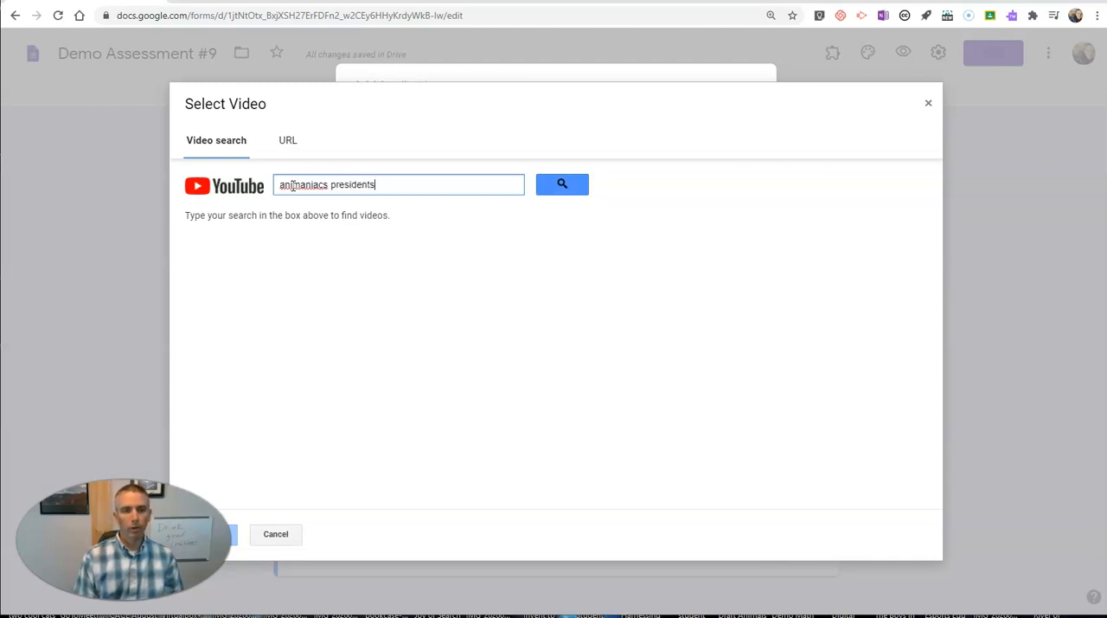
{"action": "left_click", "coordinate": [562, 184]}
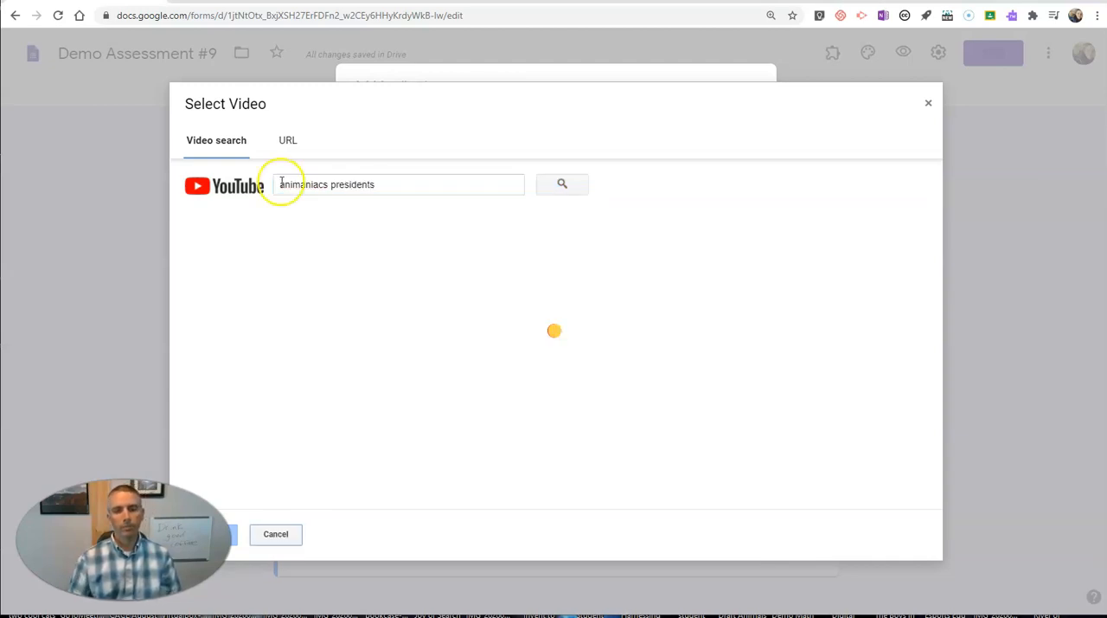
{"action": "left_click", "coordinate": [561, 183]}
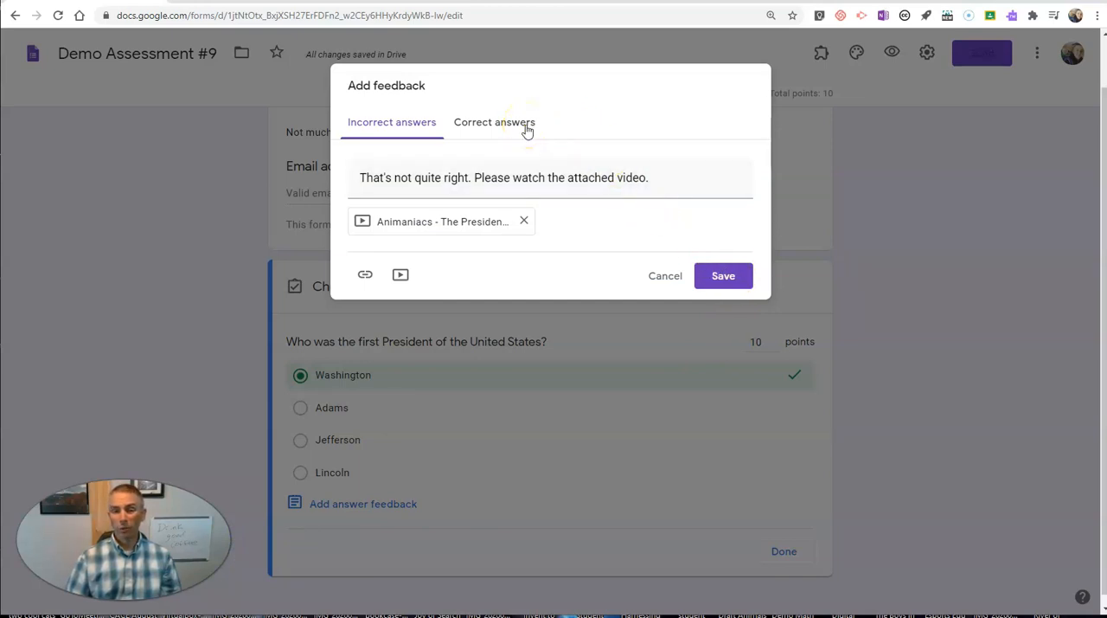
{"action": "mouse_move", "coordinate": [520, 121]}
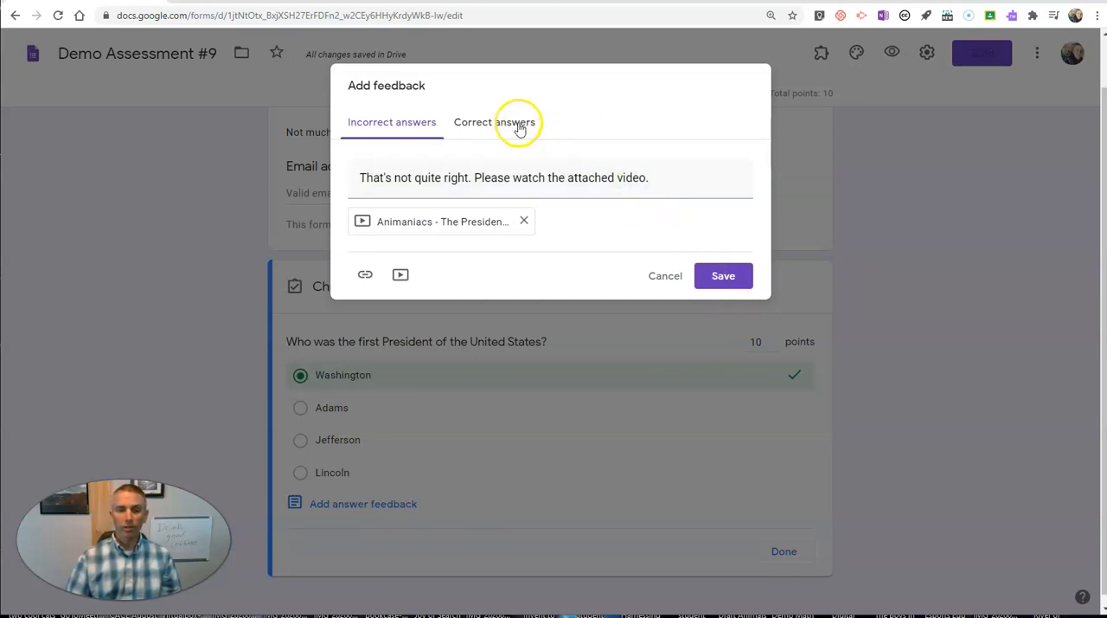
- Enter correct-answer feedback "Good job! Here's an interesting video about our 2nd President."
{"action": "left_click", "coordinate": [494, 121]}
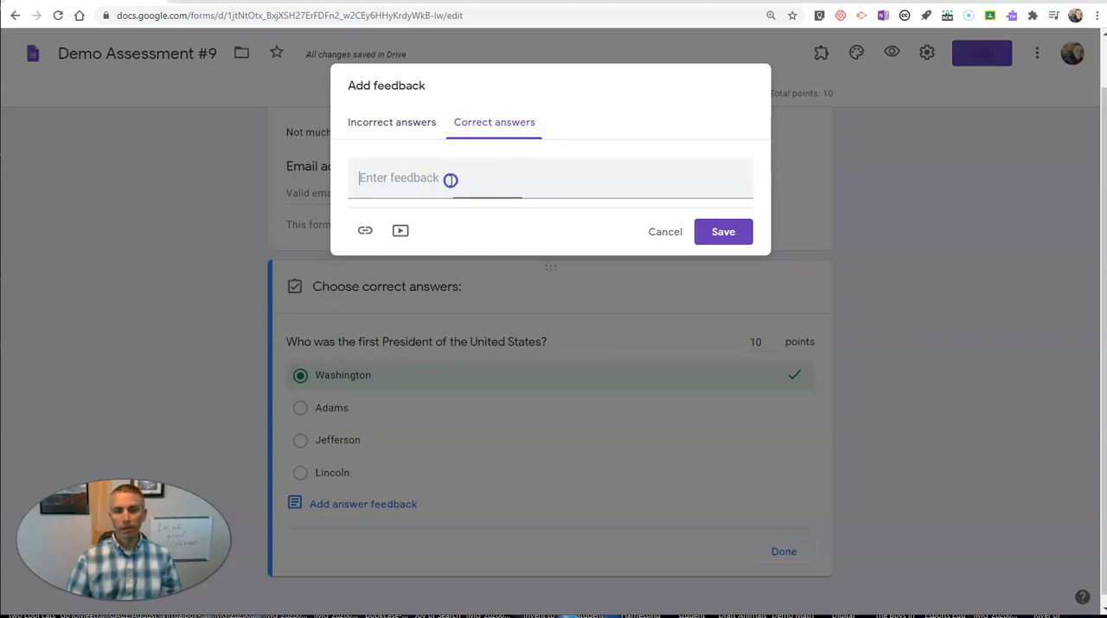
{"action": "type", "text": "Good job! Her"}
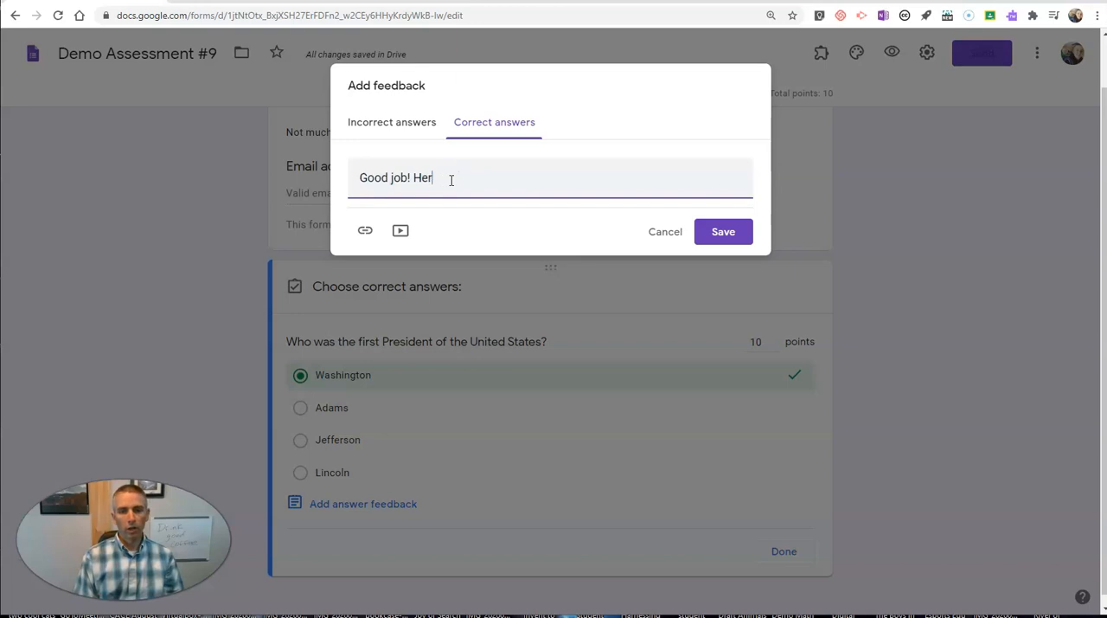
{"action": "type", "text": "e's an inte"}
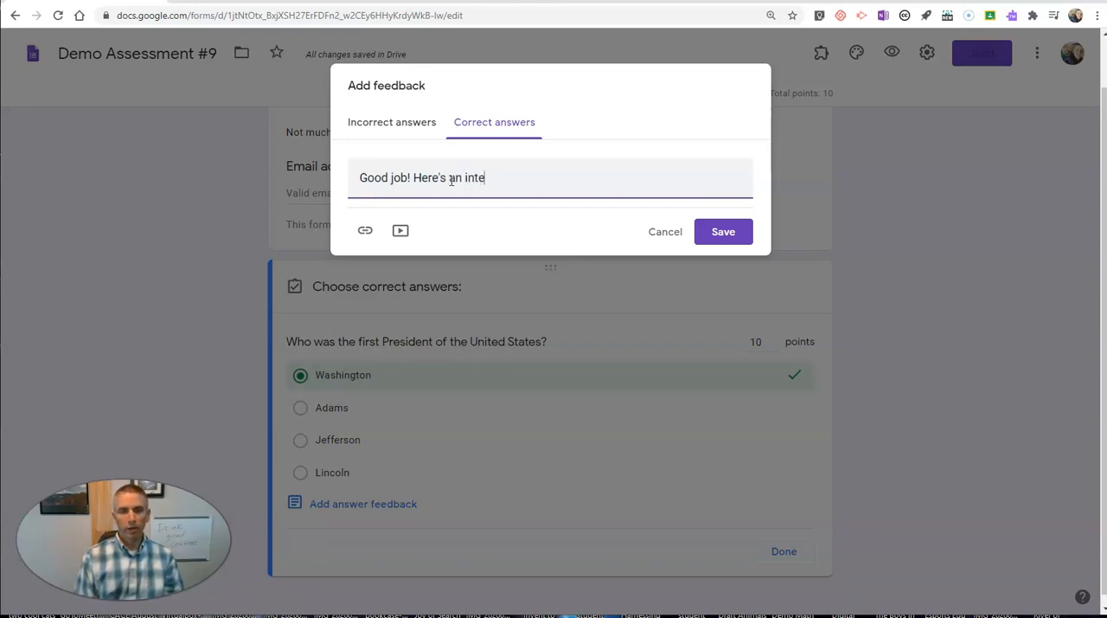
{"action": "type", "text": "resting abo"}
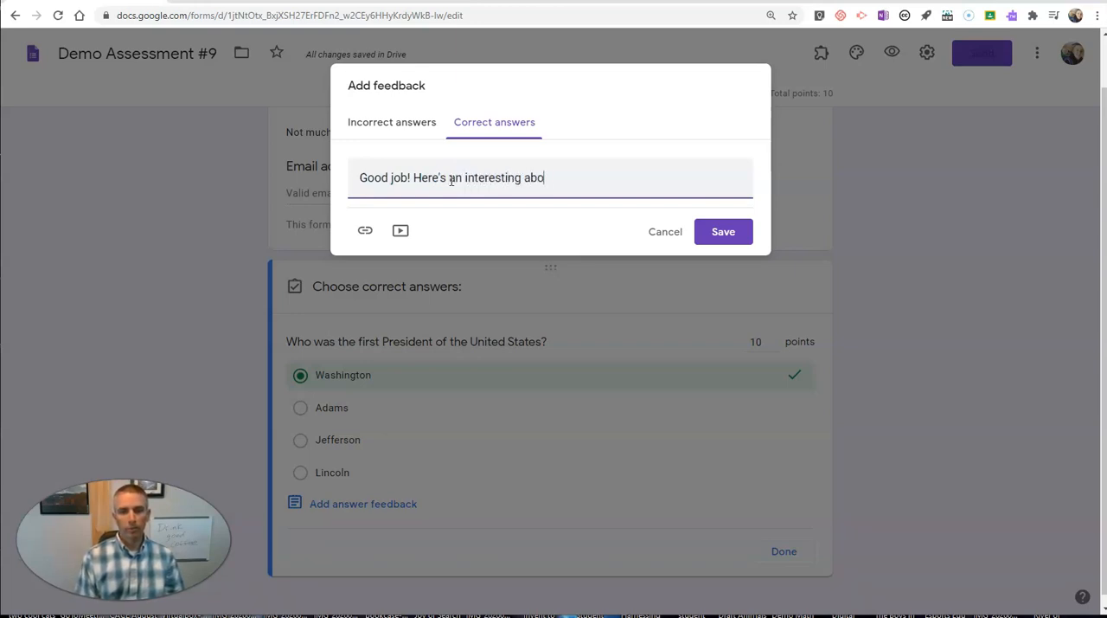
{"action": "type", "text": "video about o"}
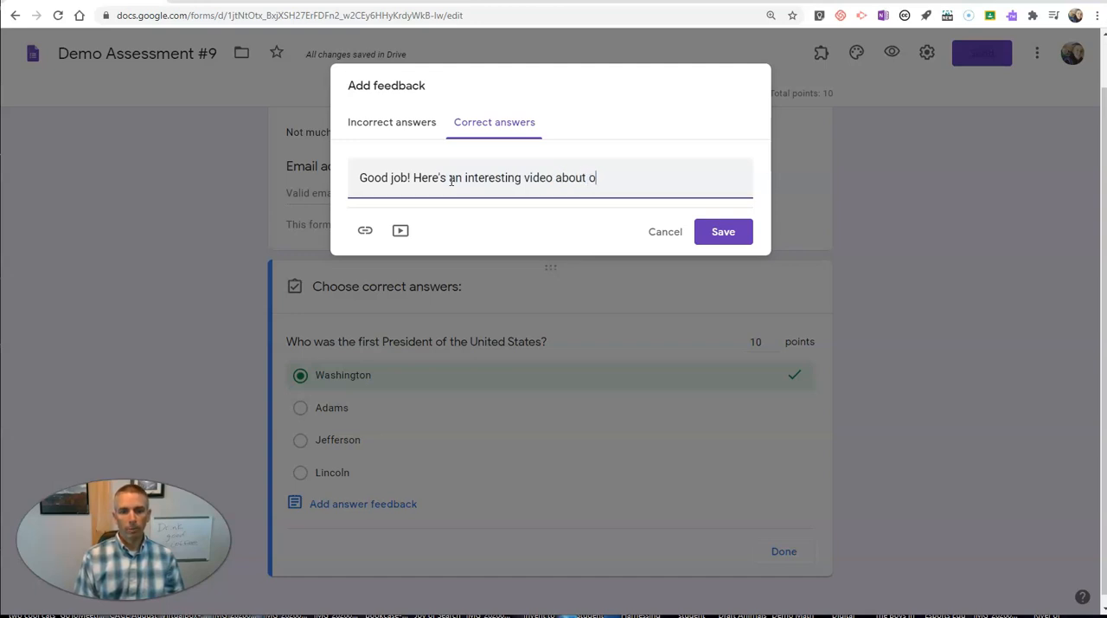
{"action": "type", "text": "ur 2nd p"}
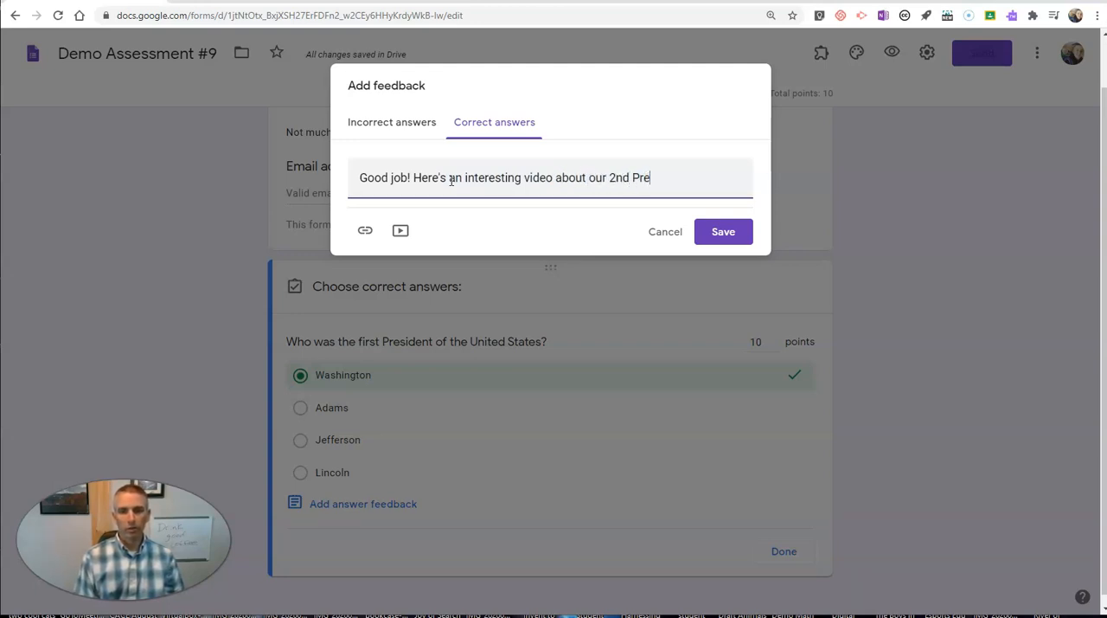
{"action": "type", "text": "sident."}
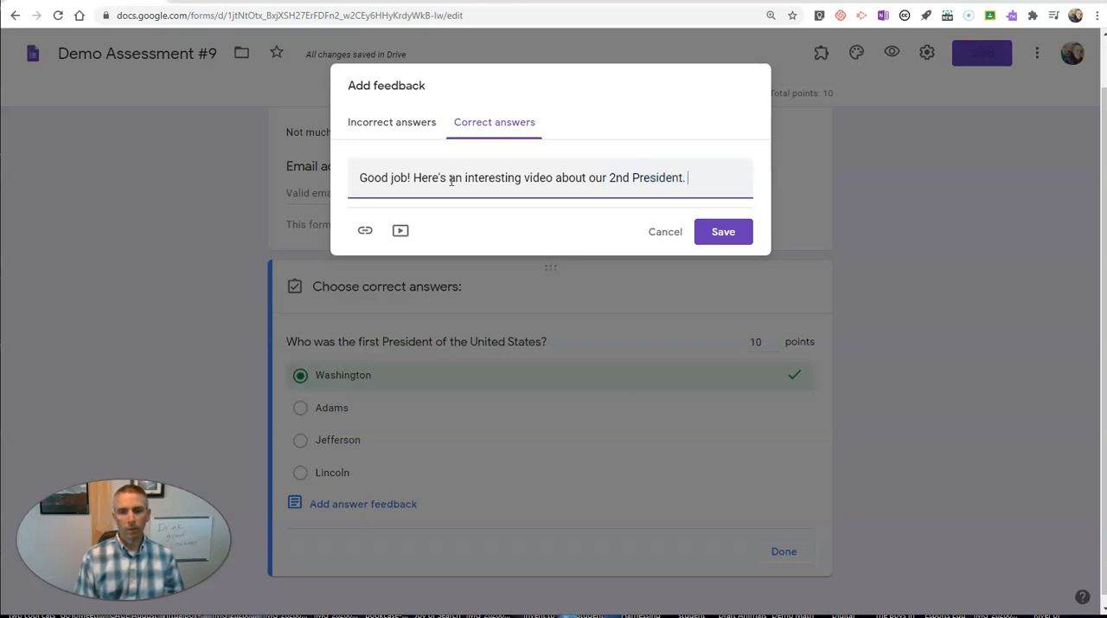
{"action": "mouse_move", "coordinate": [400, 230]}
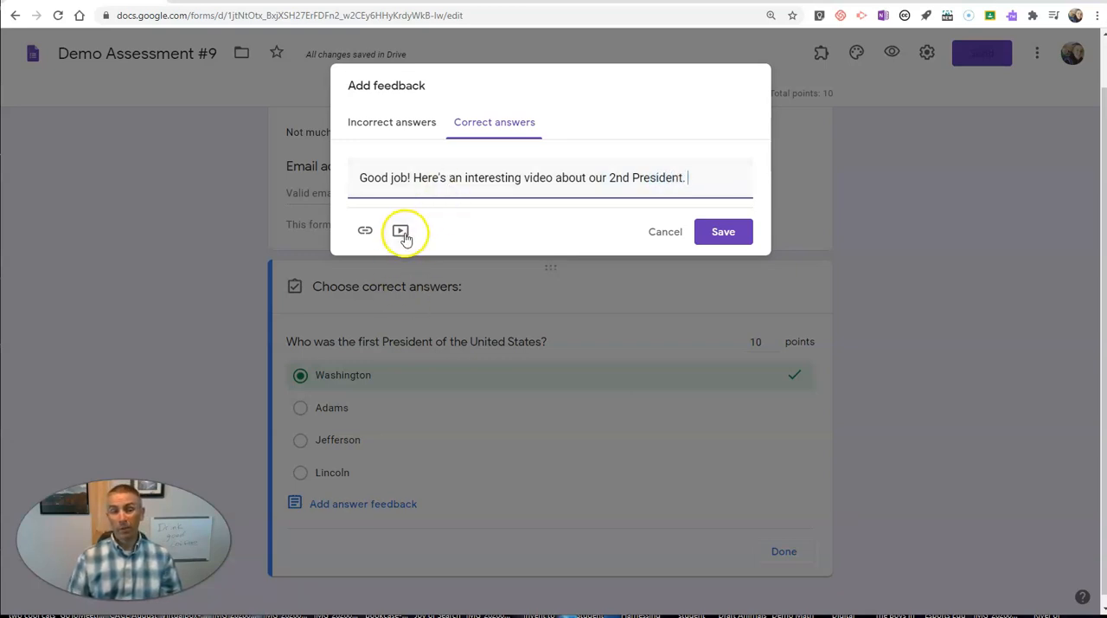
- Choose to attach a video by URL and copy The Adams Administration video's share link
{"action": "left_click", "coordinate": [400, 232]}
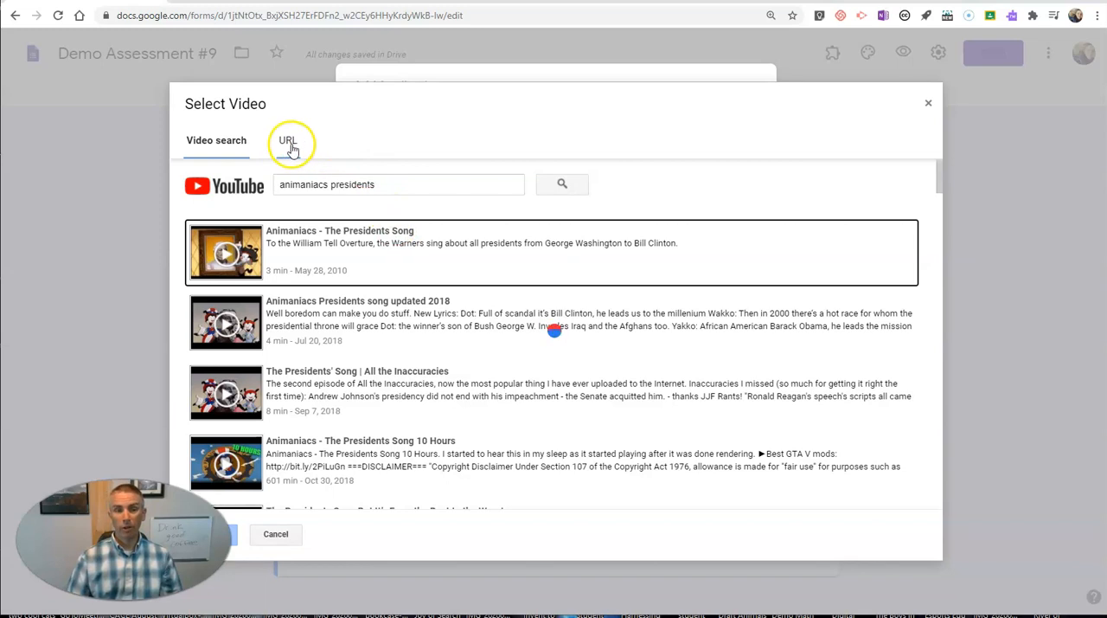
{"action": "left_click", "coordinate": [287, 140]}
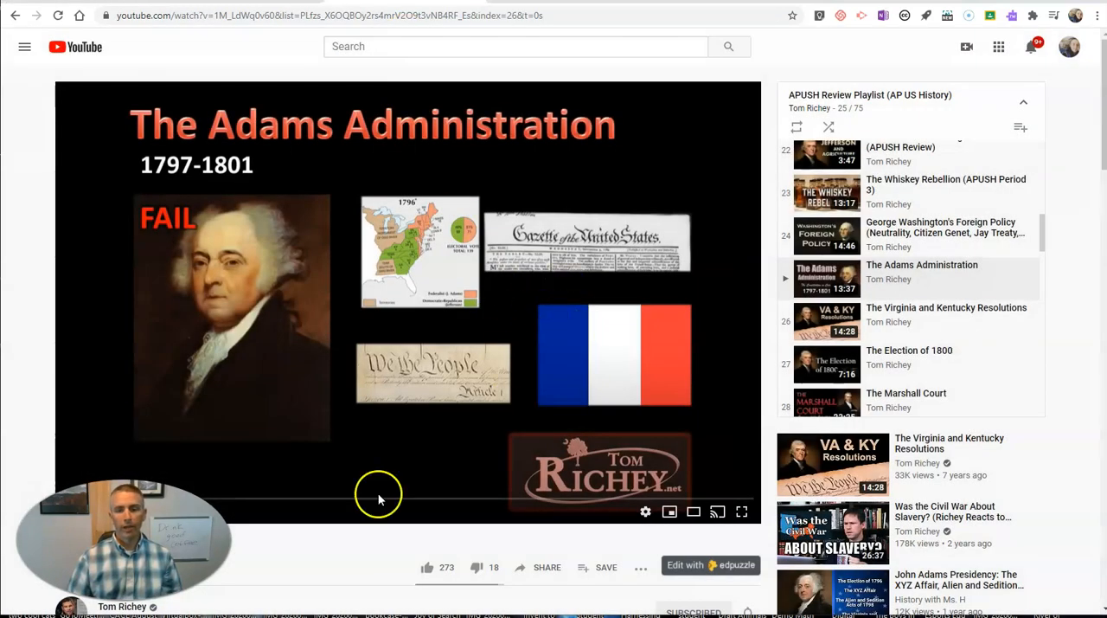
{"action": "left_click", "coordinate": [547, 568]}
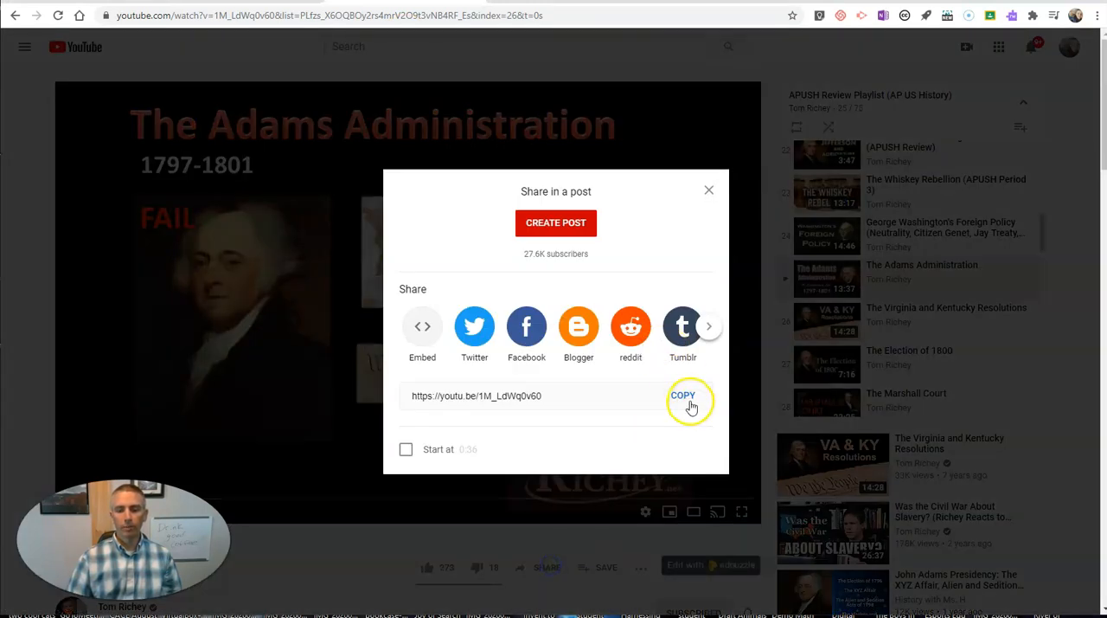
{"action": "left_click", "coordinate": [682, 394]}
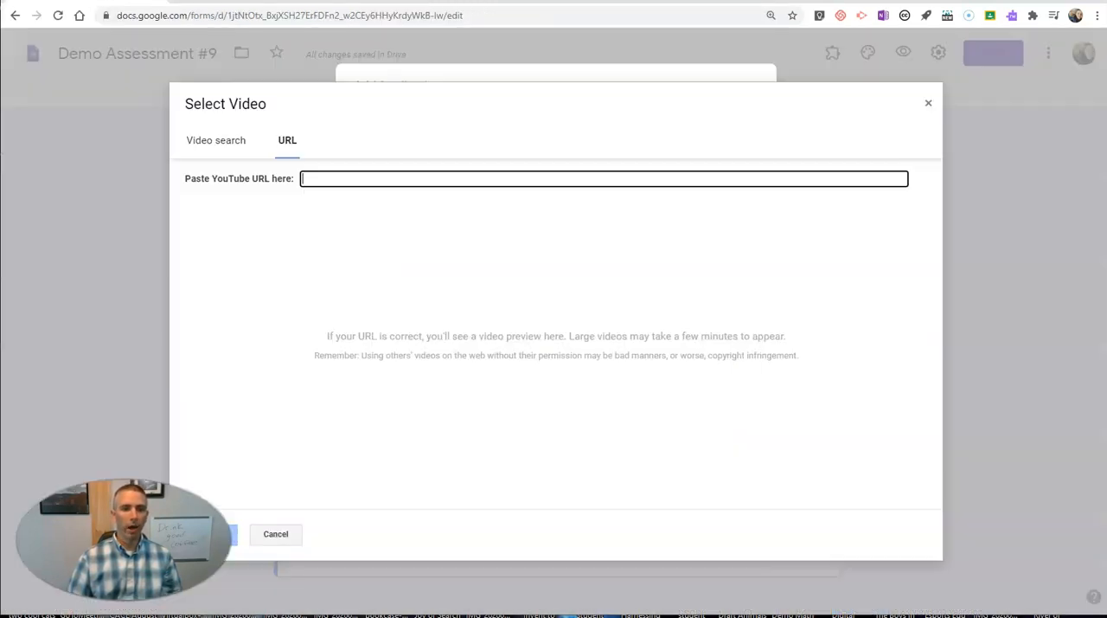
{"action": "type", "text": "https://youtu.be/1M_LcWq0v60"}
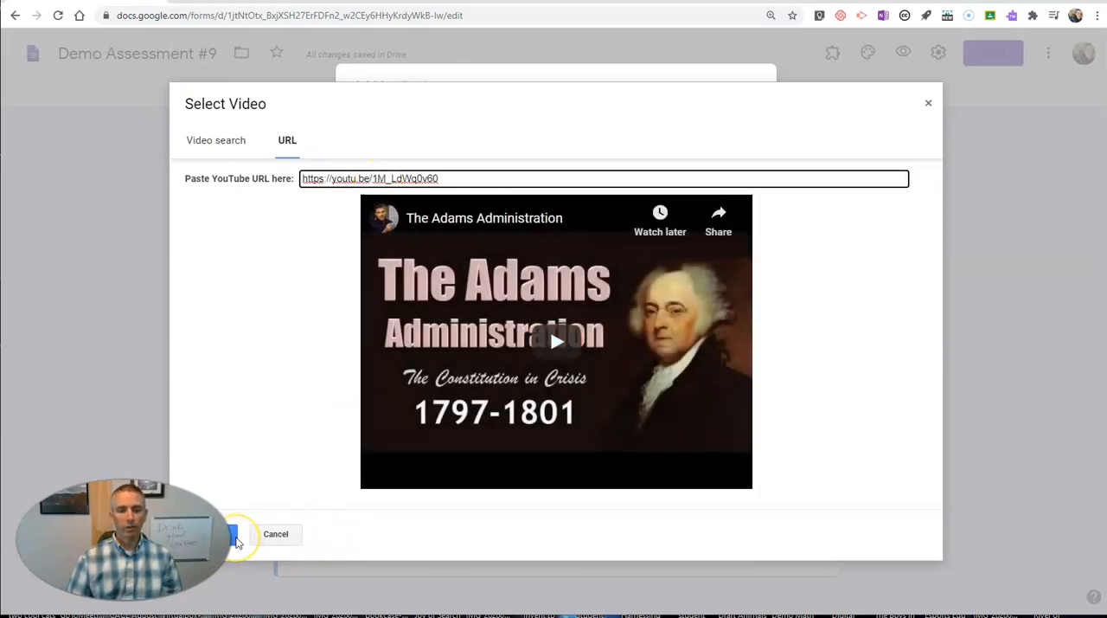
{"action": "left_click", "coordinate": [234, 533]}
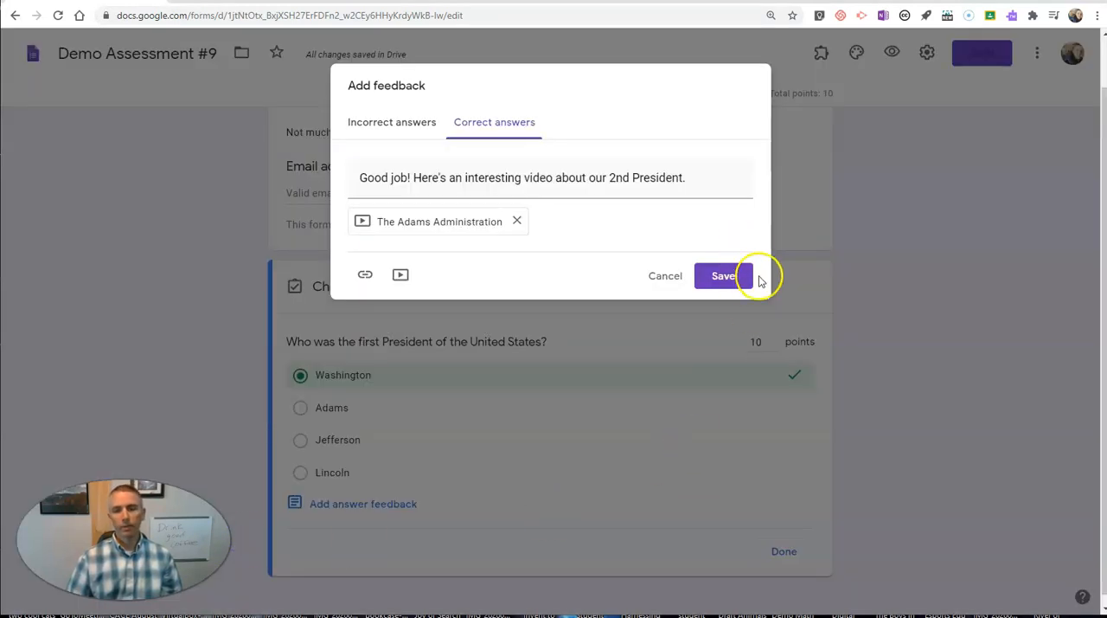
{"action": "left_click", "coordinate": [723, 275]}
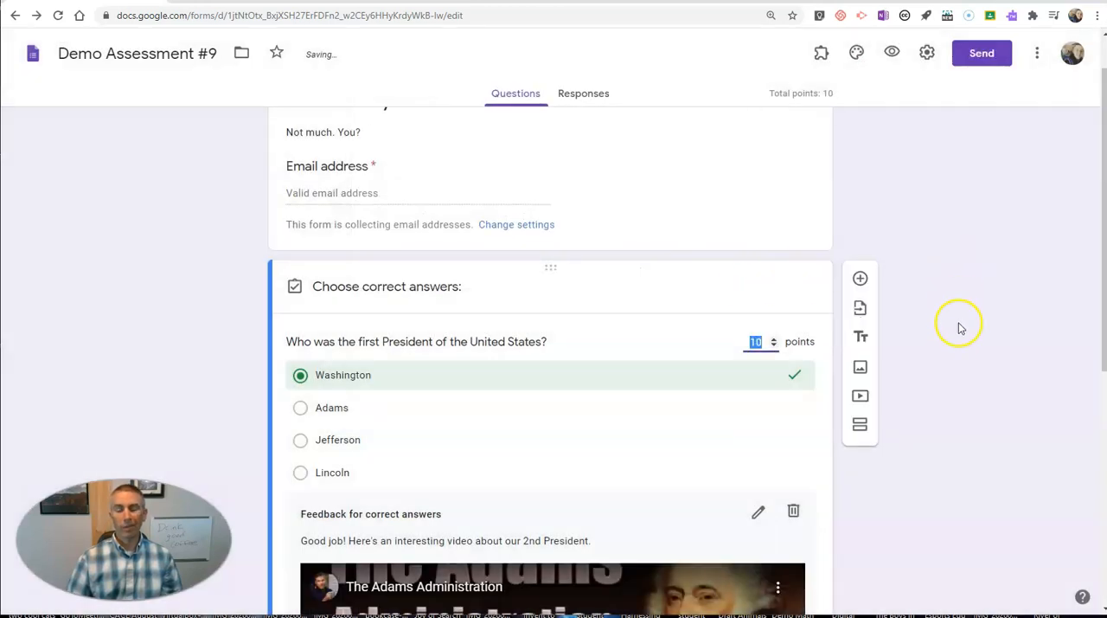
{"action": "scroll", "scroll_direction": "down", "scroll_amount": 3}
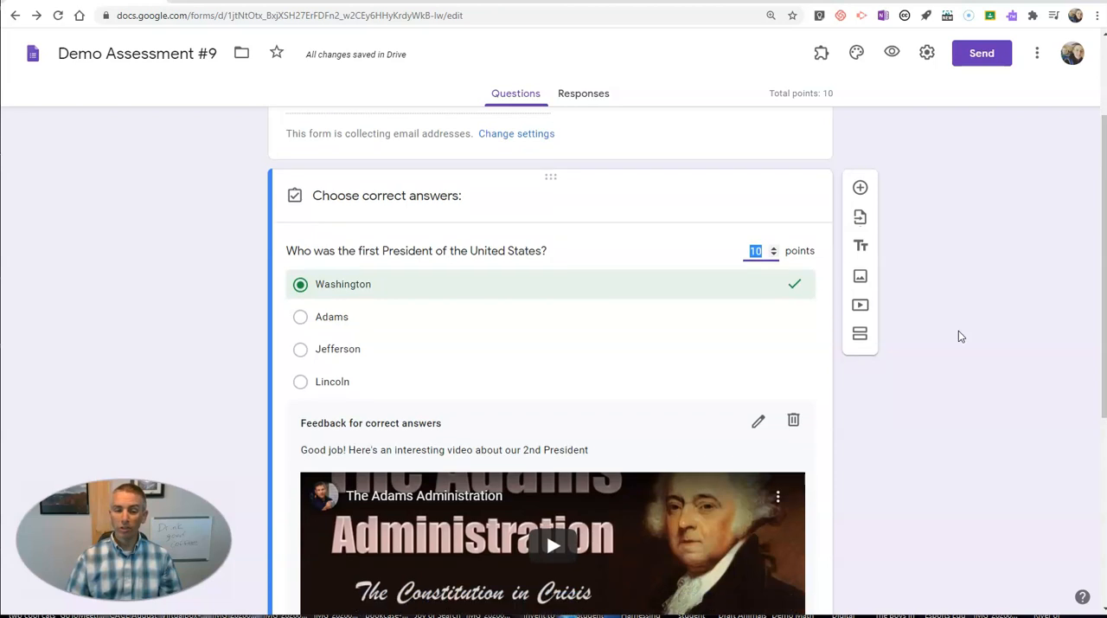
{"action": "scroll", "scroll_direction": "down", "scroll_amount": 3}
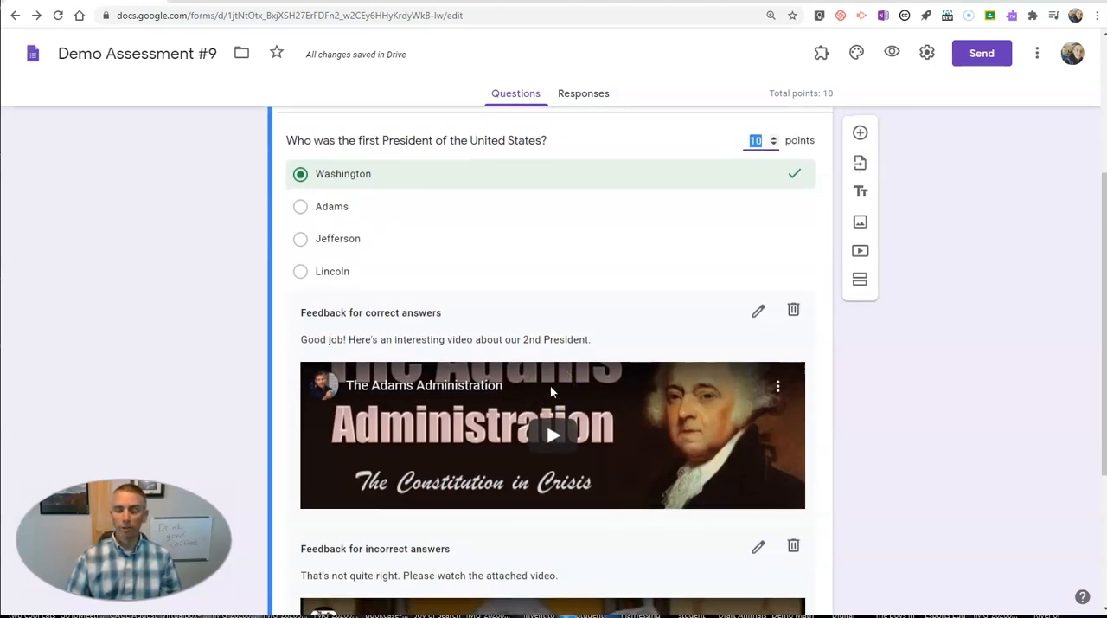
{"action": "scroll", "scroll_direction": "down", "scroll_amount": 3}
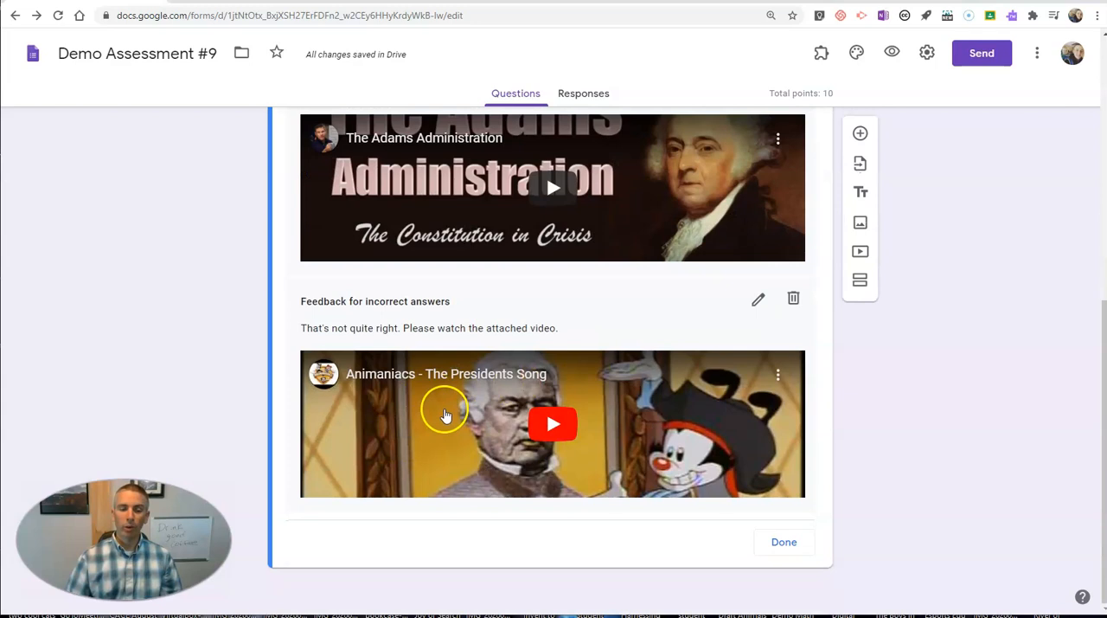
{"action": "mouse_move", "coordinate": [430, 407]}
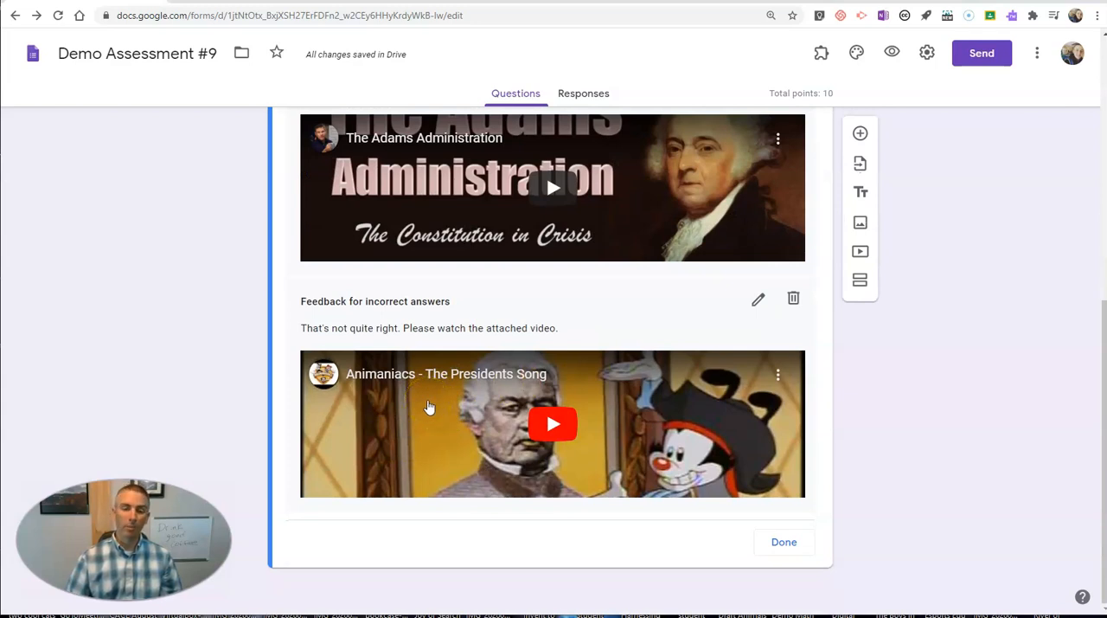